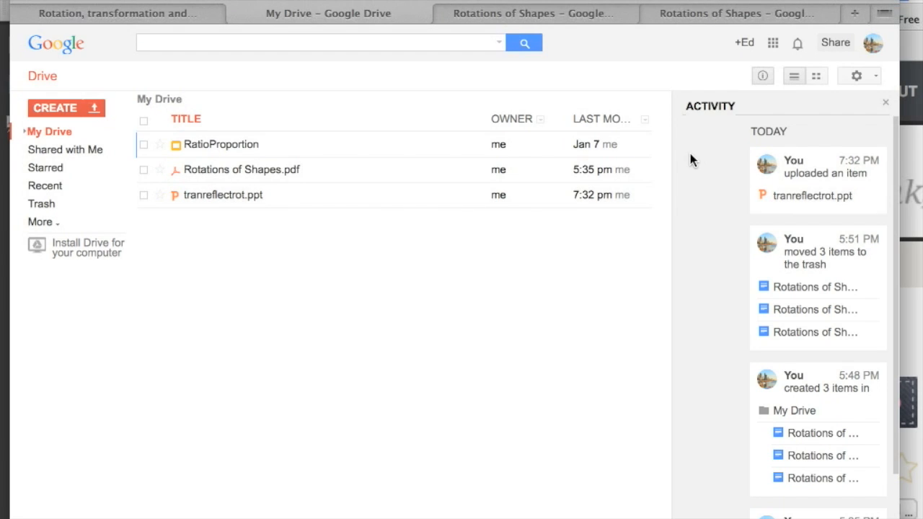
pyautogui.moveTo(670, 436)
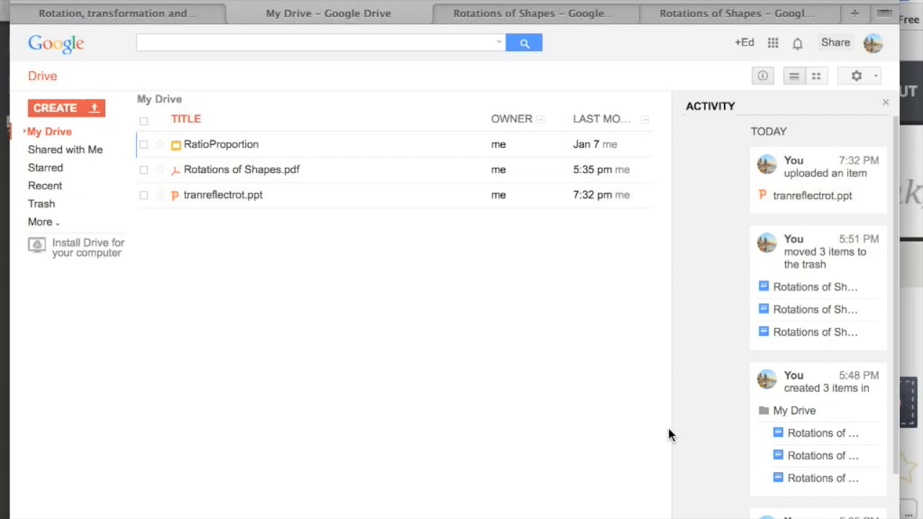
pyautogui.moveTo(323, 251)
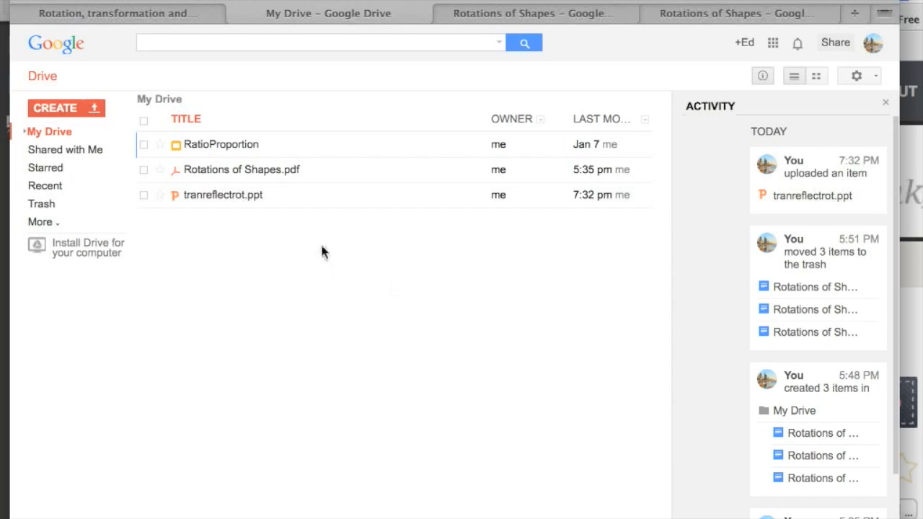
pyautogui.moveTo(320, 242)
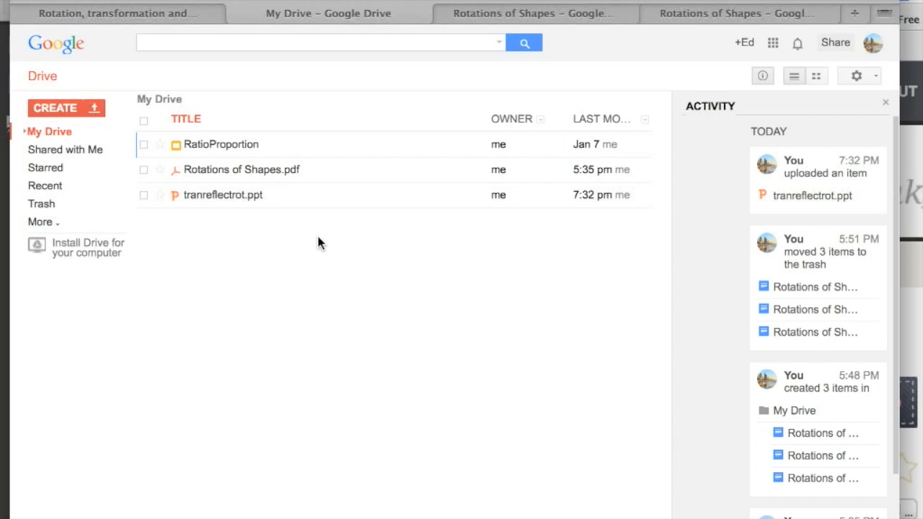
pyautogui.moveTo(415, 337)
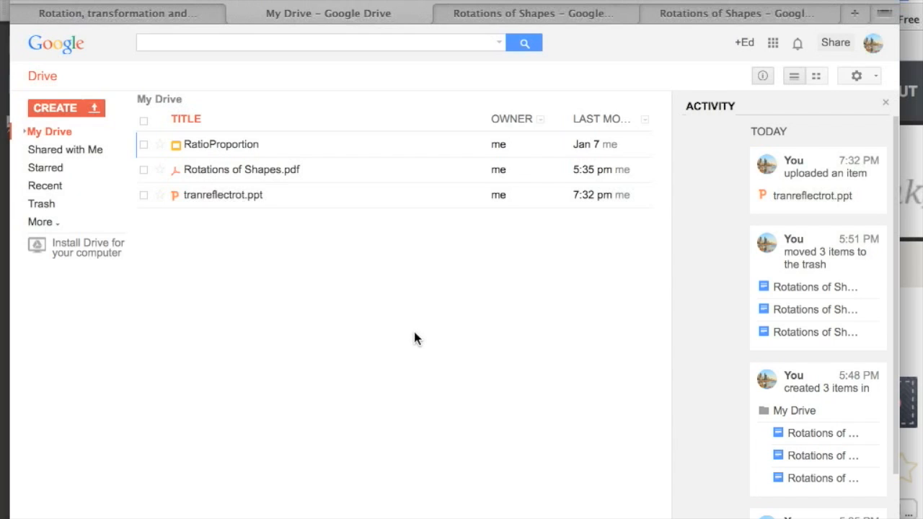
pyautogui.moveTo(284, 243)
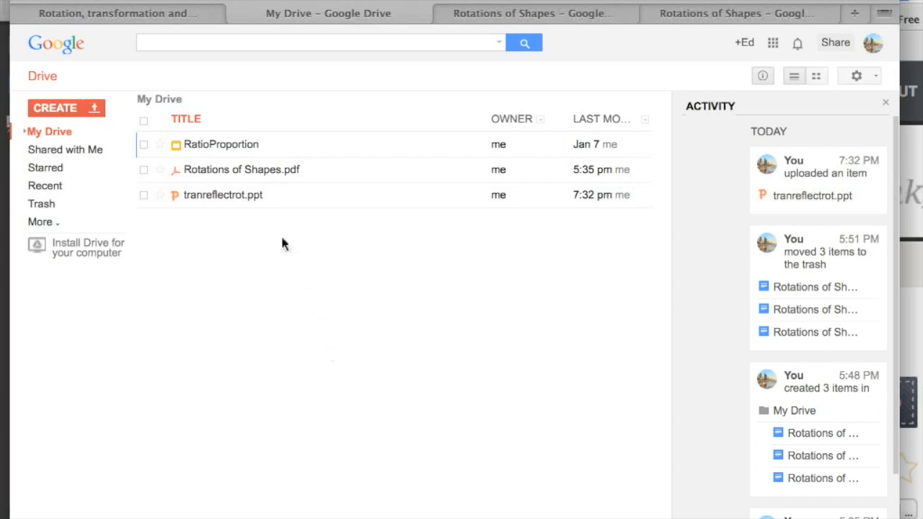
pyautogui.moveTo(332, 280)
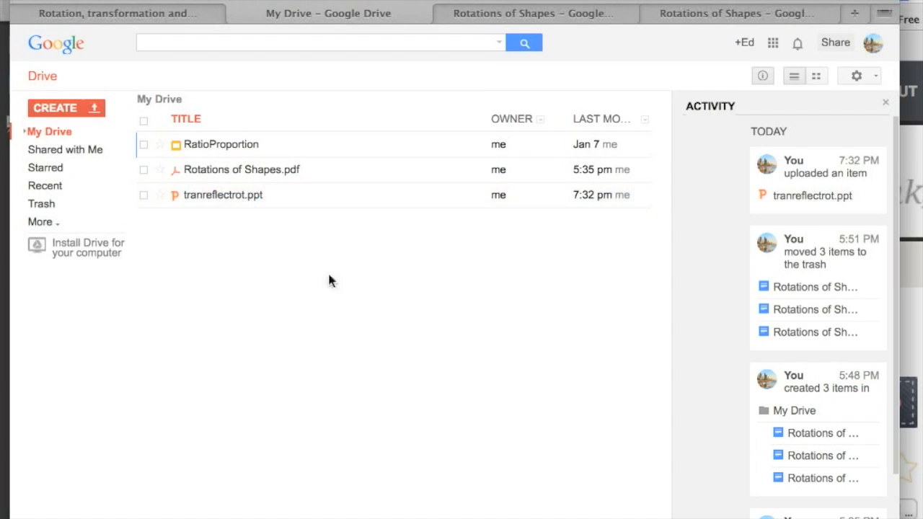
pyautogui.moveTo(236, 210)
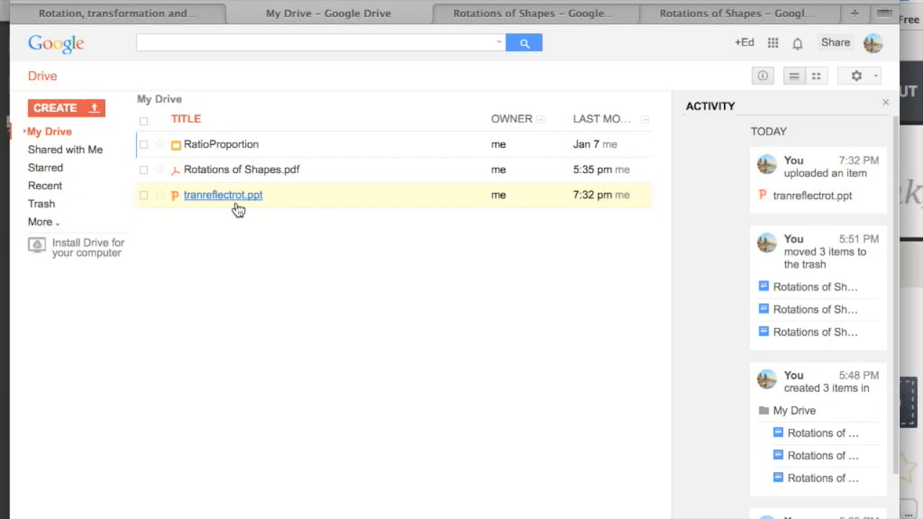
pyautogui.moveTo(237, 209)
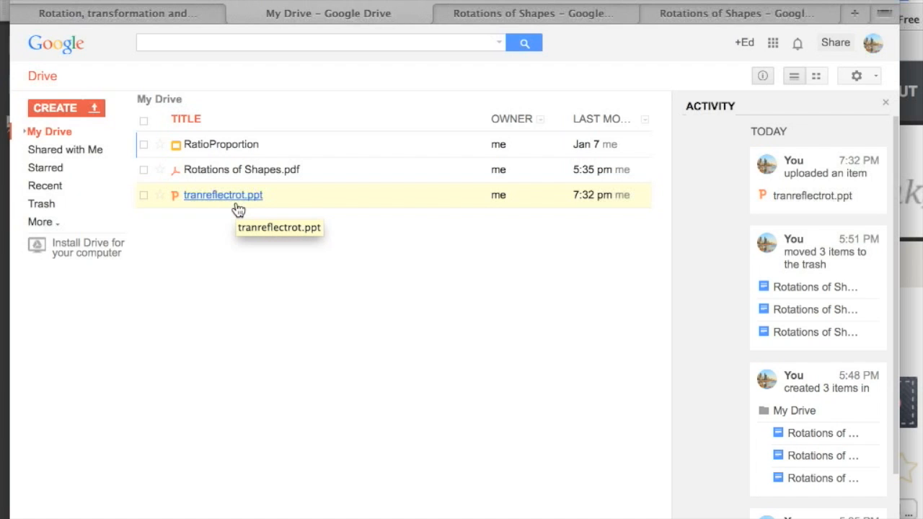
# - Open tranreflectrot.ppt from Drive with Google Slides via its Open with menu
pyautogui.rightClick(222, 195)
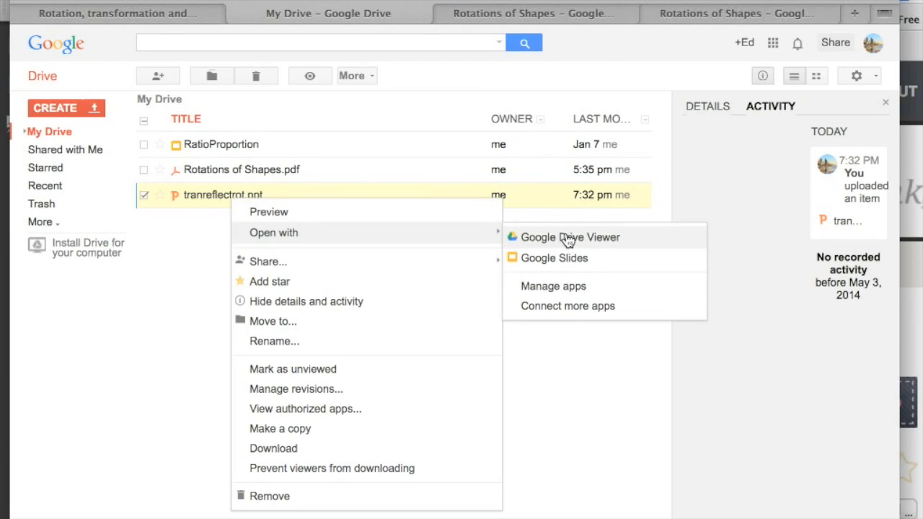
pyautogui.moveTo(593, 248)
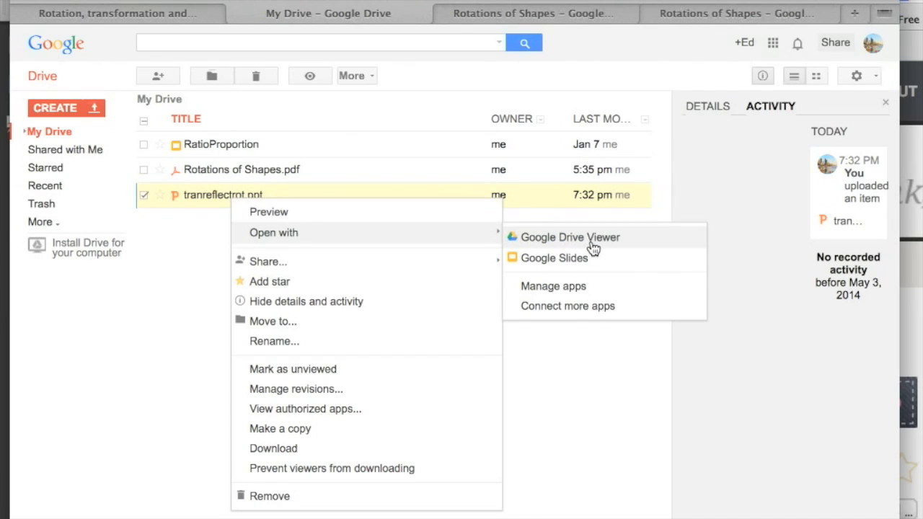
pyautogui.moveTo(603, 261)
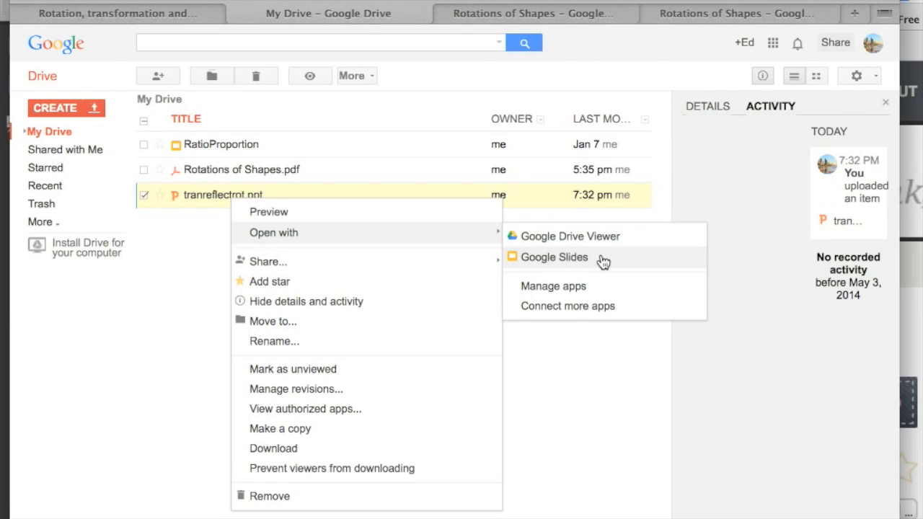
pyautogui.click(555, 257)
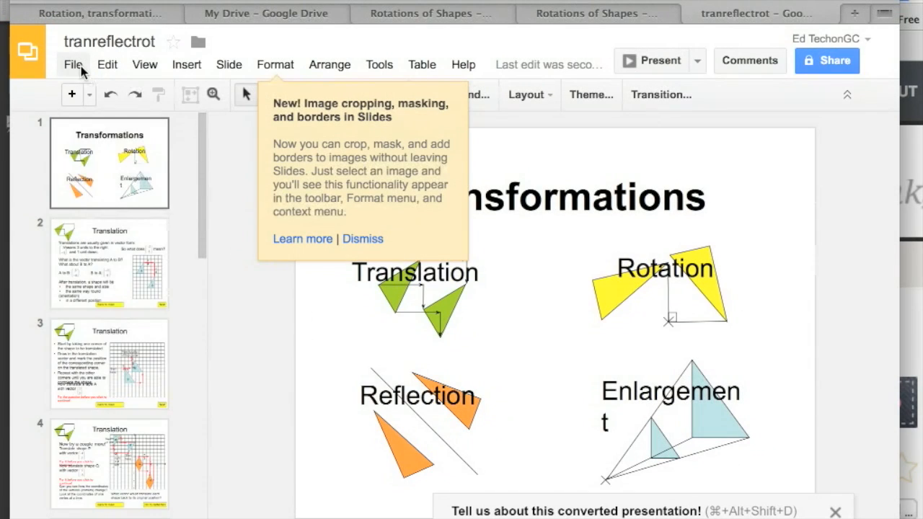
# - Publish the tranreflectrot presentation to the web and confirm the publishing prompt
pyautogui.click(72, 63)
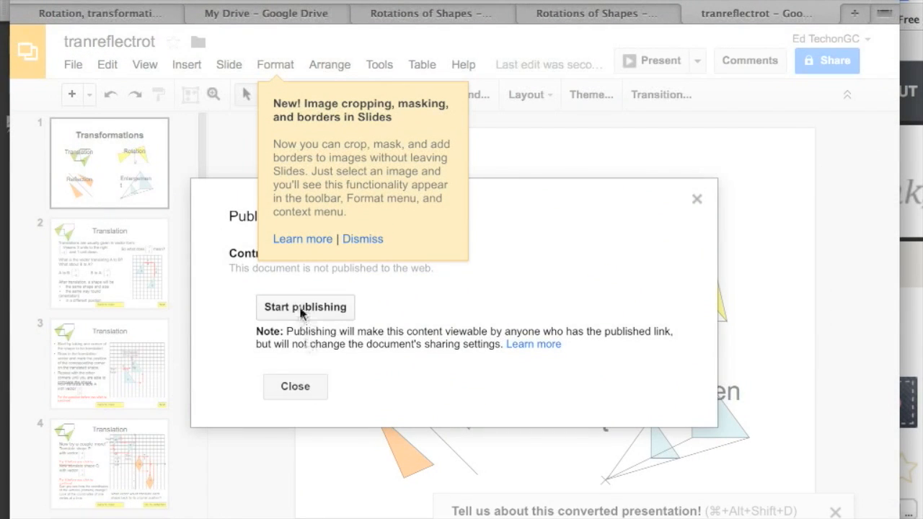
pyautogui.click(306, 308)
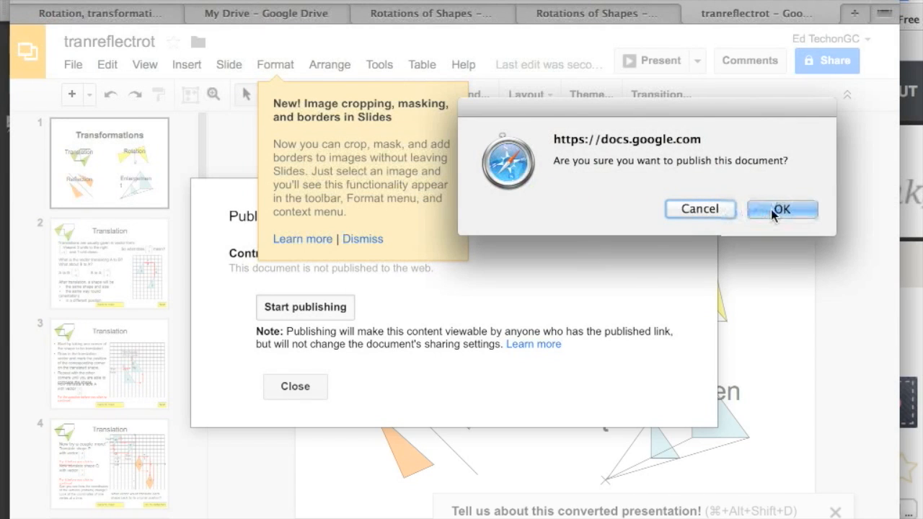
pyautogui.click(782, 208)
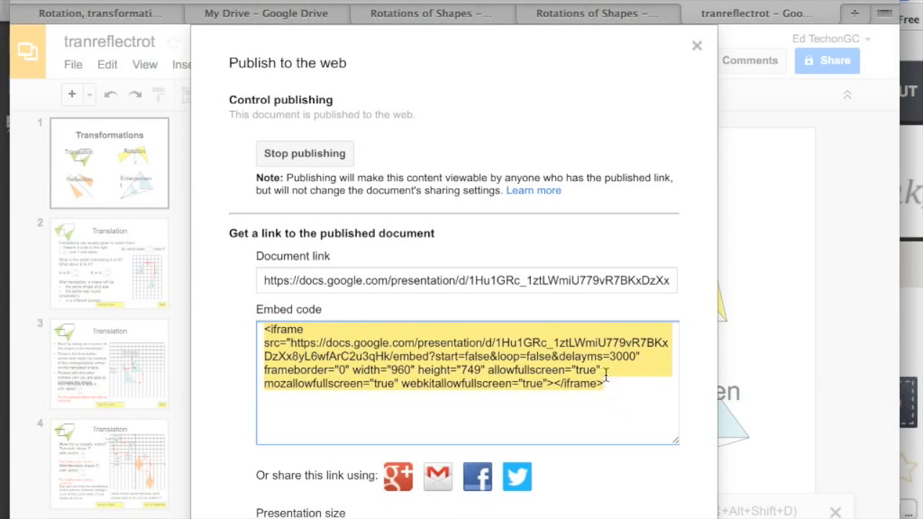
pyautogui.moveTo(588, 410)
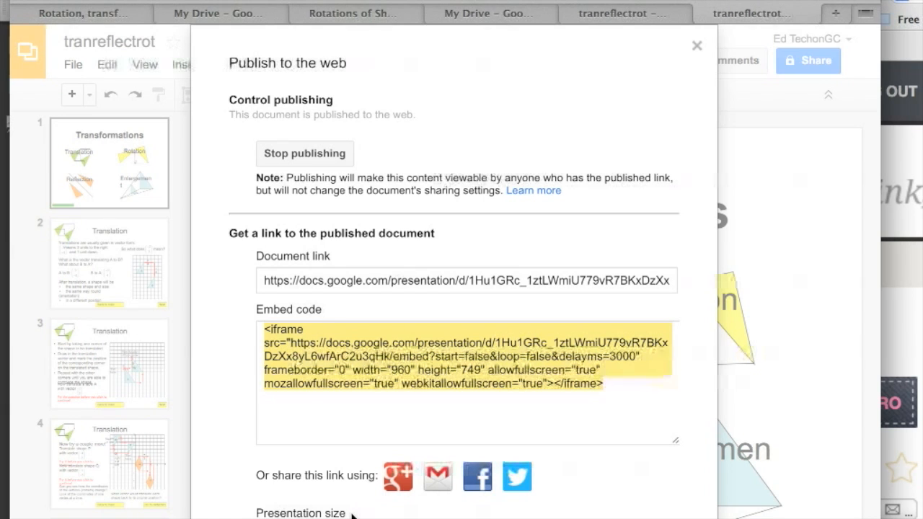
# - Copy the published presentation's iframe embed code from the Embed tab
pyautogui.click(627, 389)
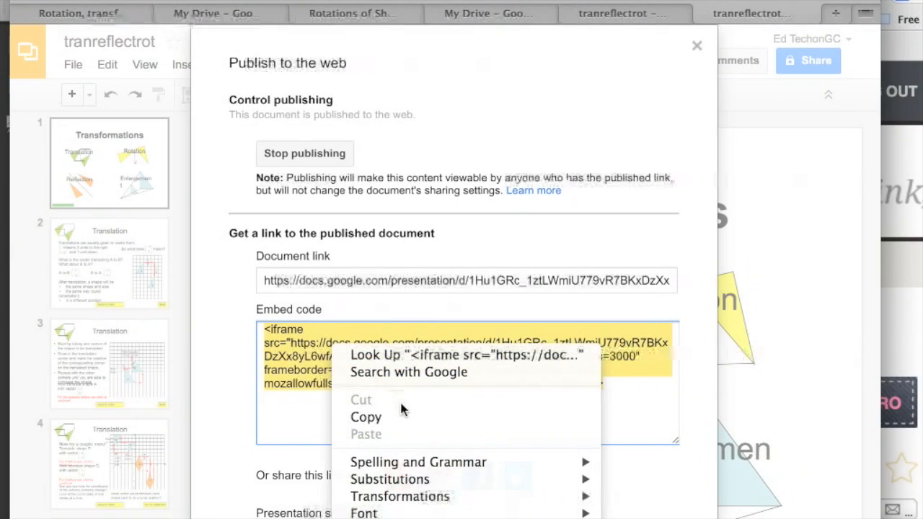
pyautogui.click(366, 418)
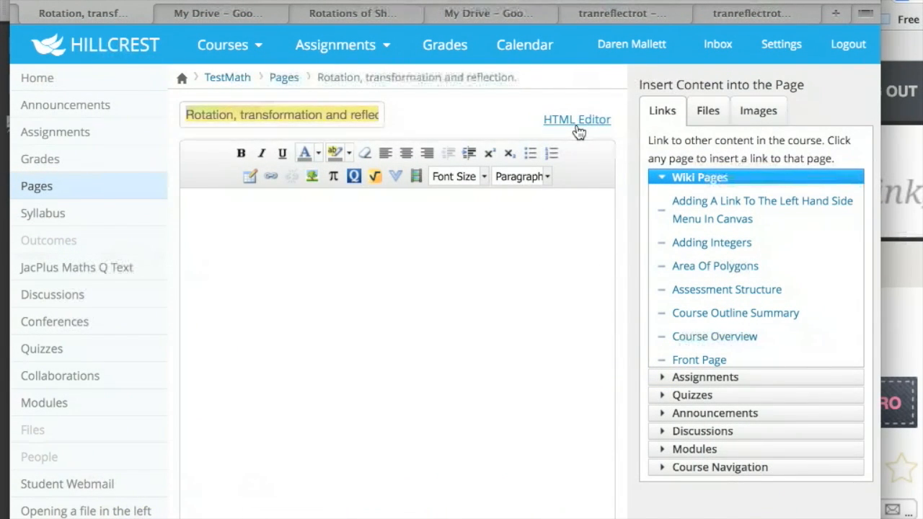
# - Paste the iframe code into the page's HTML editor and save the page
pyautogui.click(577, 118)
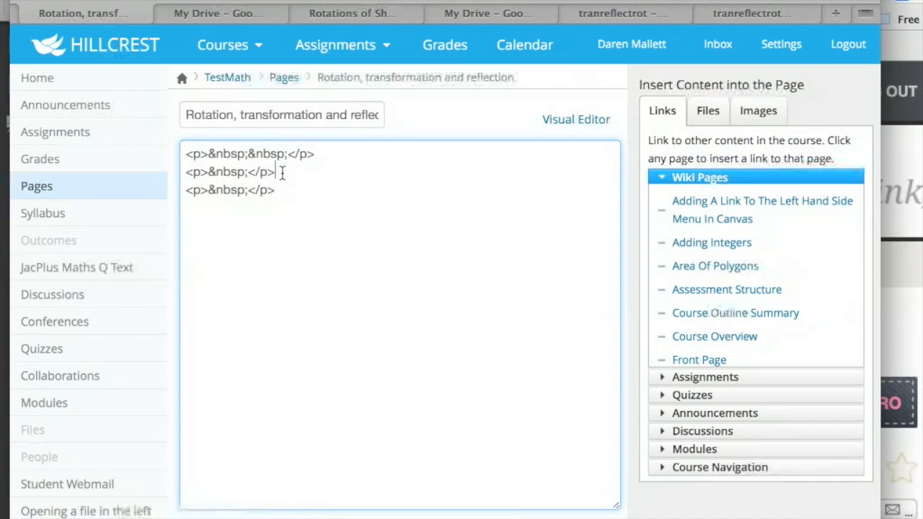
pyautogui.press('Enter')
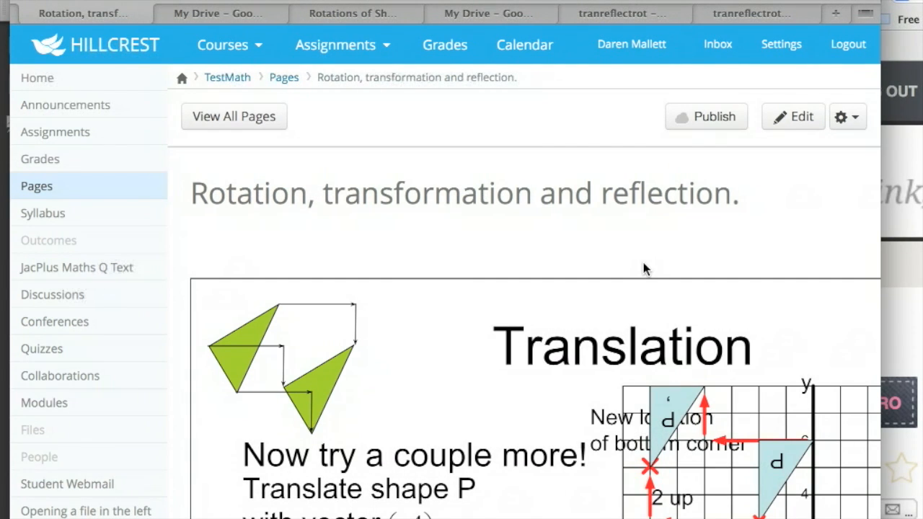
# - Watch the embedded slides advance to Enlargement, then reopen the page for editing
pyautogui.scroll(-3)
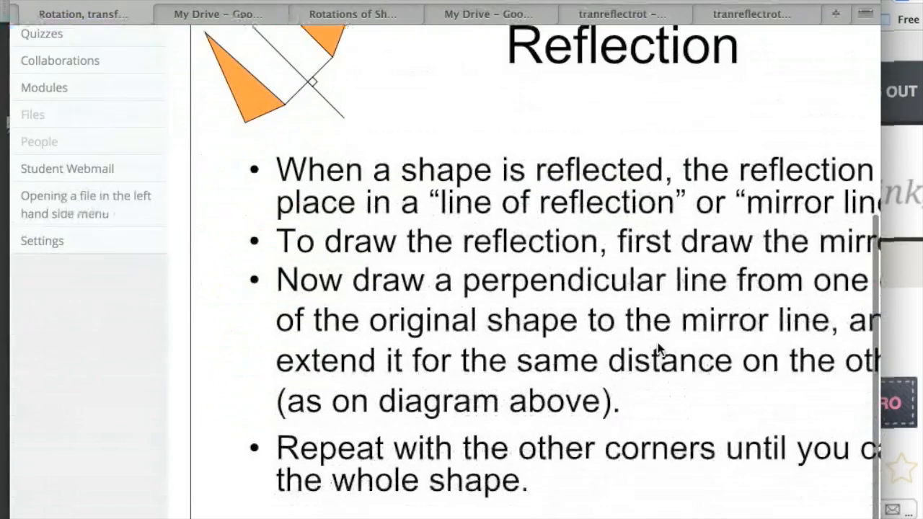
pyautogui.scroll(-3)
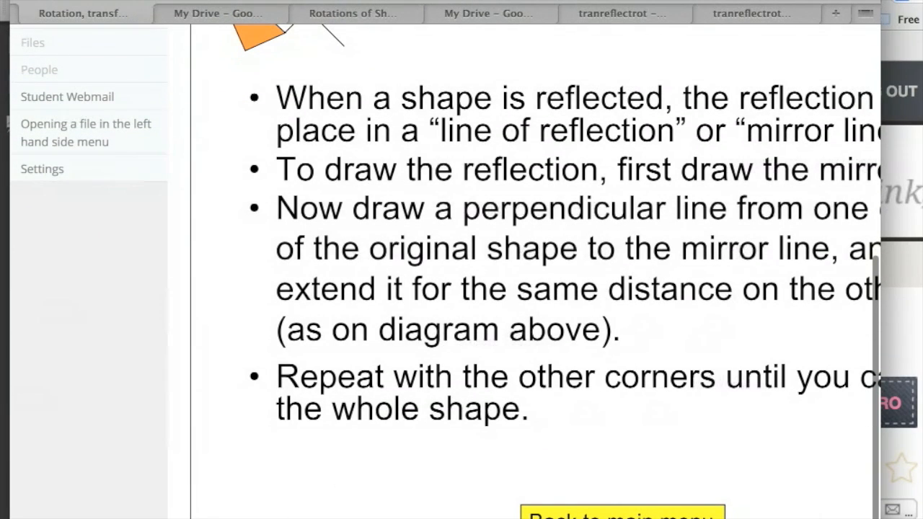
pyautogui.moveTo(368, 498)
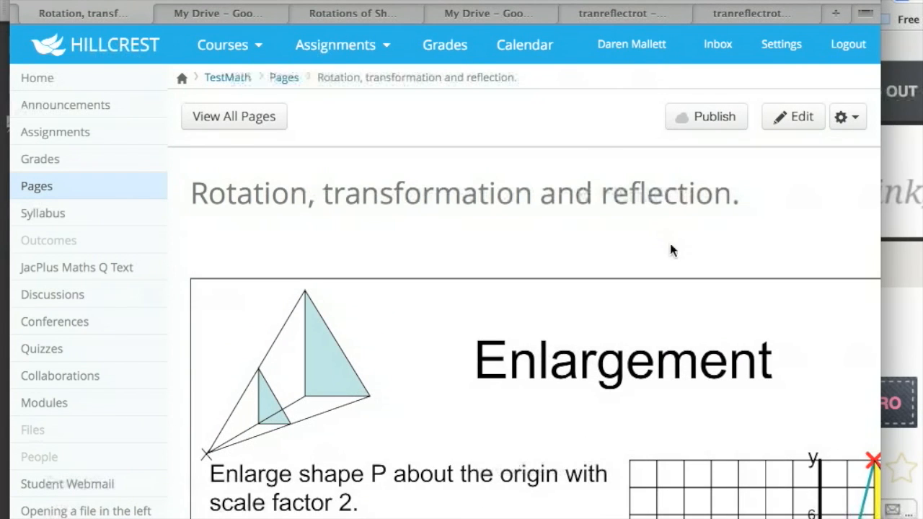
pyautogui.click(793, 116)
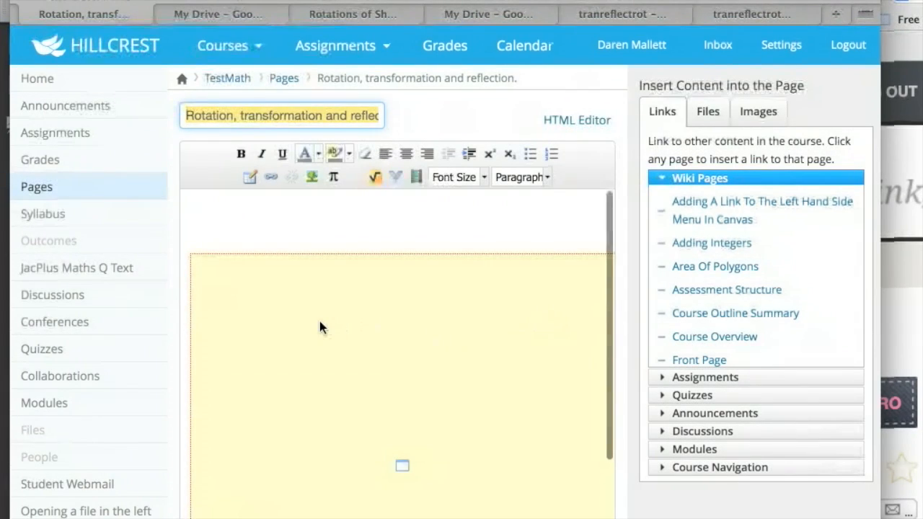